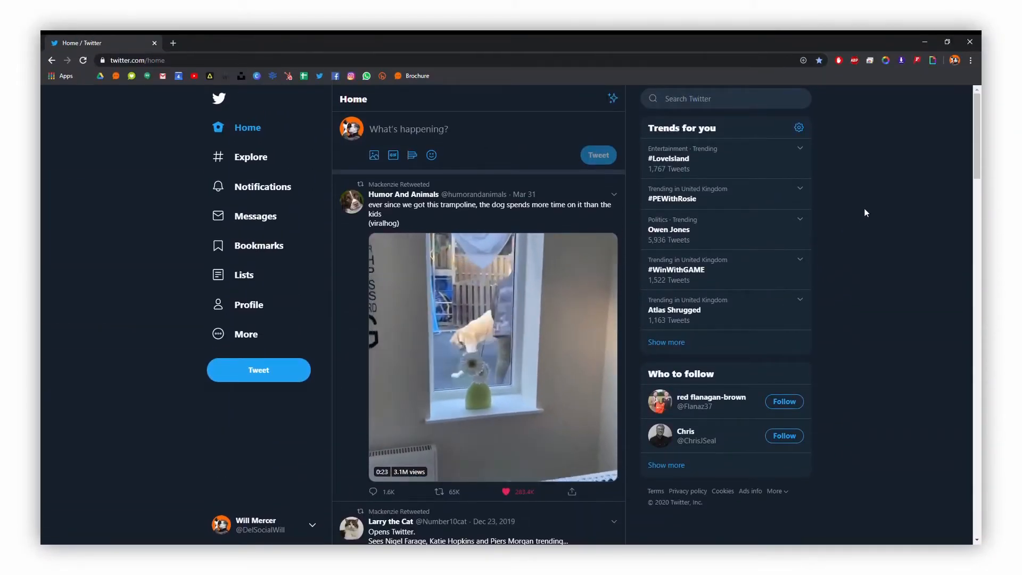
Open the More menu in Twitter's left sidebar to reveal the Analytics option
left_click(492, 355)
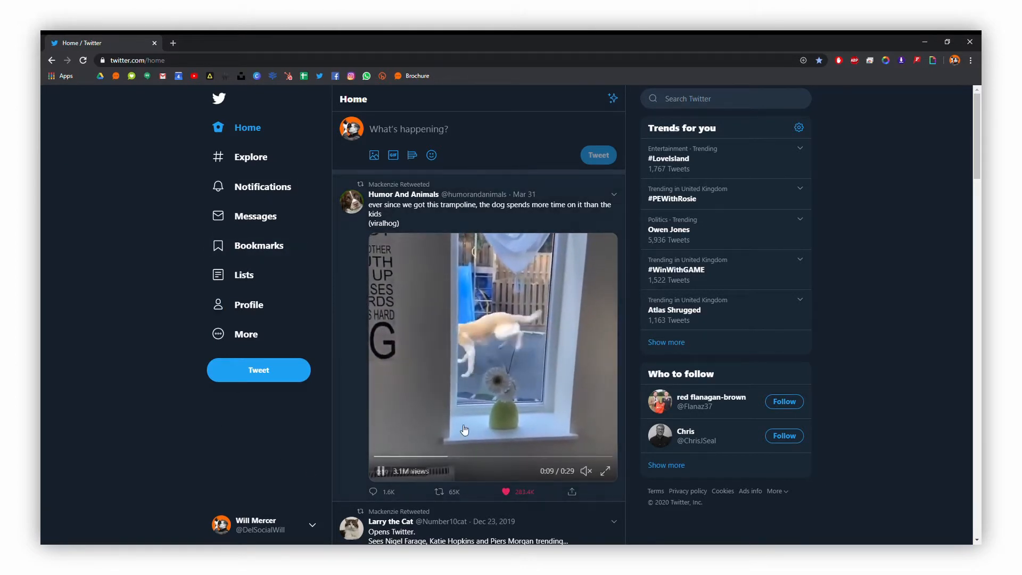
left_click(246, 334)
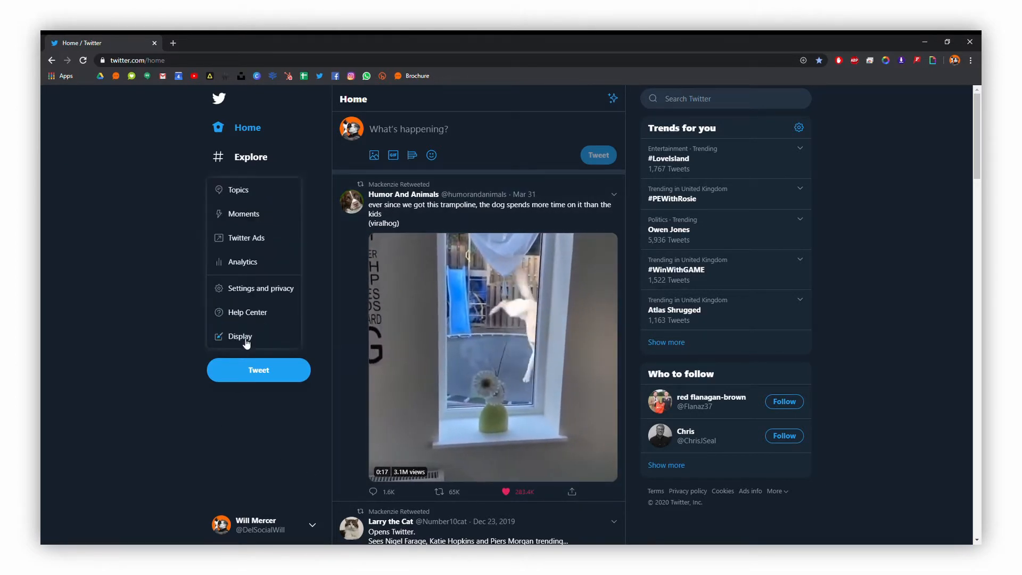
mouse_move(282, 207)
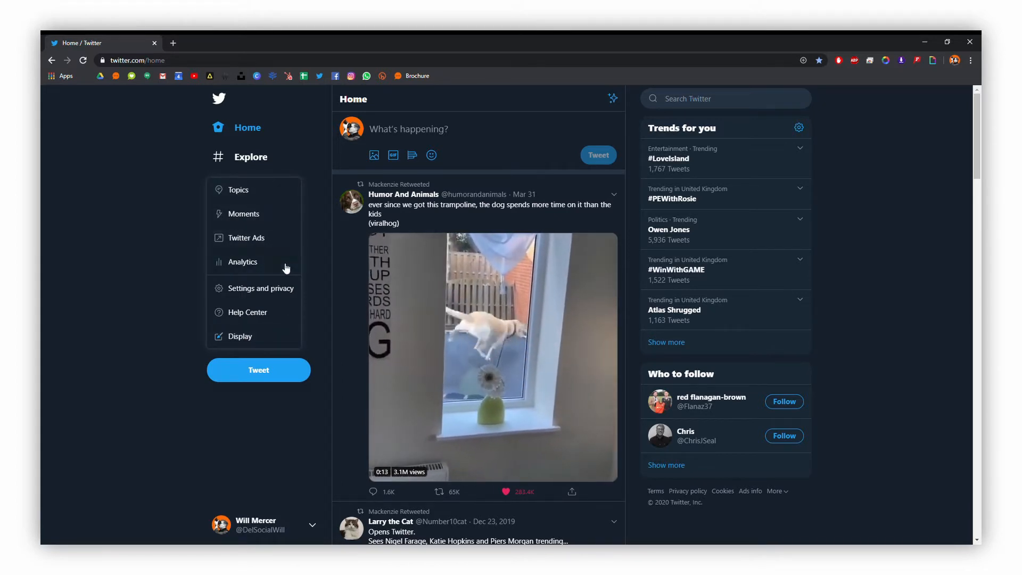
Open Analytics and scroll through the Account home's 28-day summary and April 2020 highlights
left_click(243, 261)
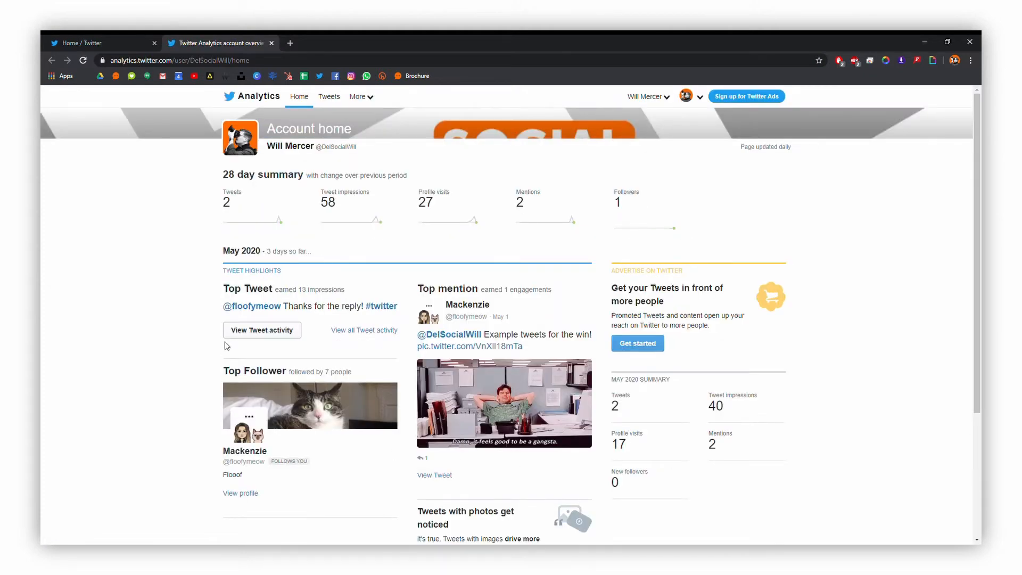
mouse_move(285, 213)
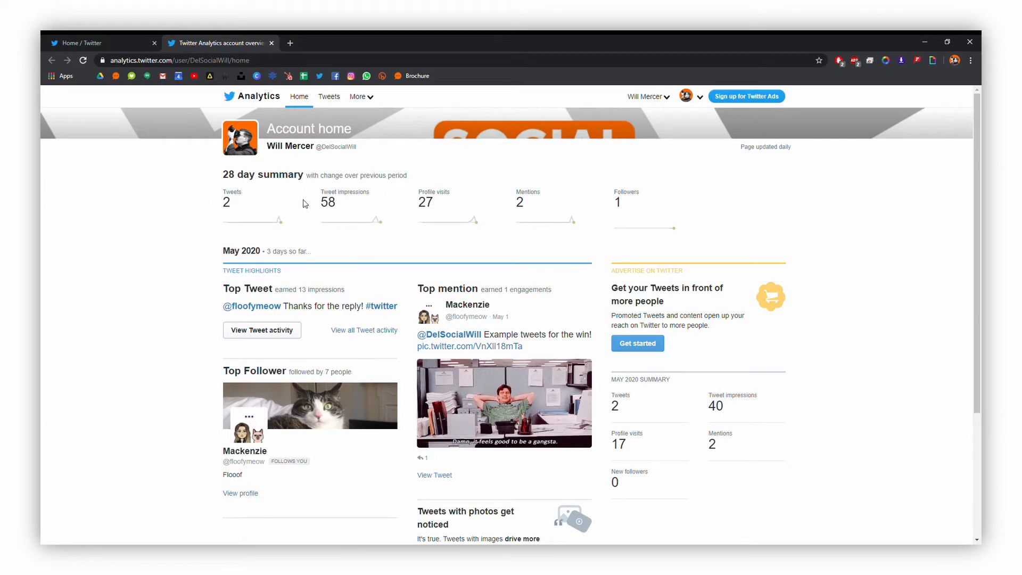
mouse_move(615, 214)
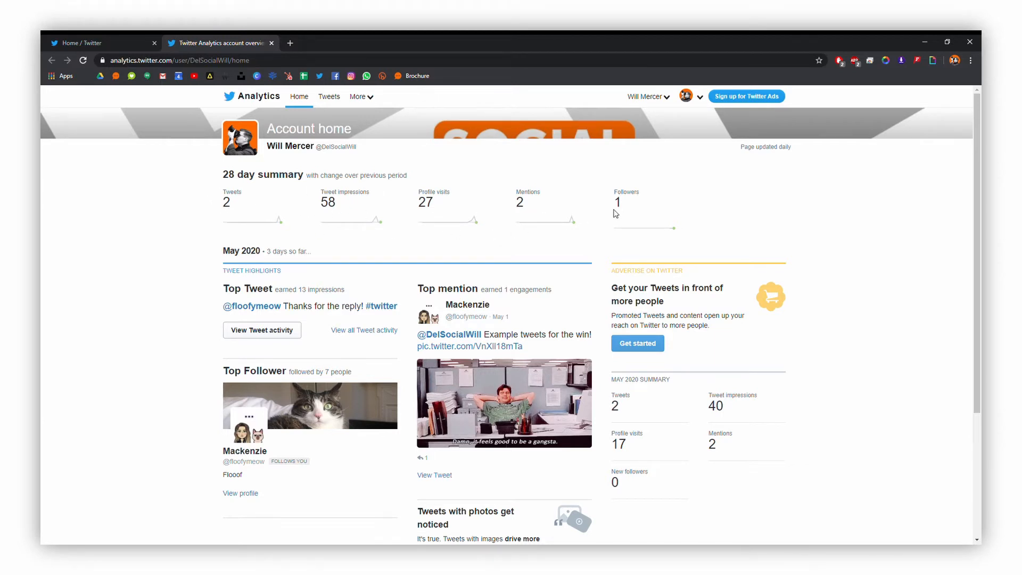
mouse_move(300, 445)
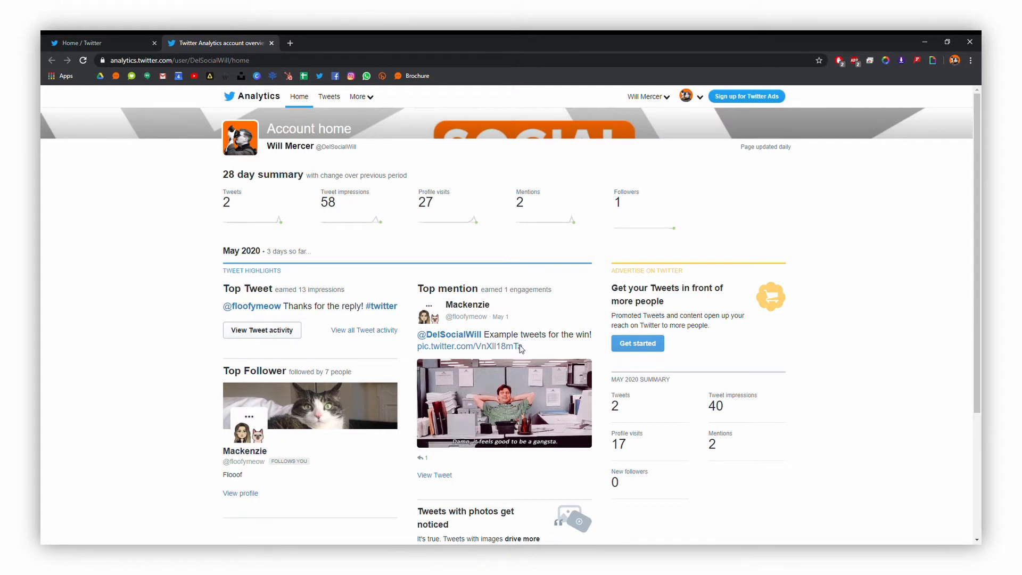
scroll("down", 3)
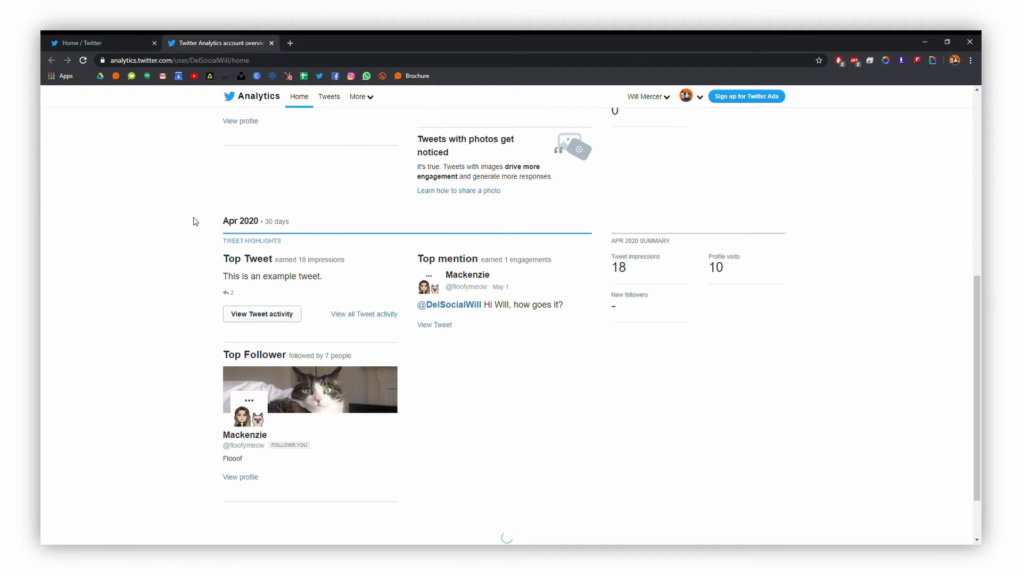
mouse_move(714, 381)
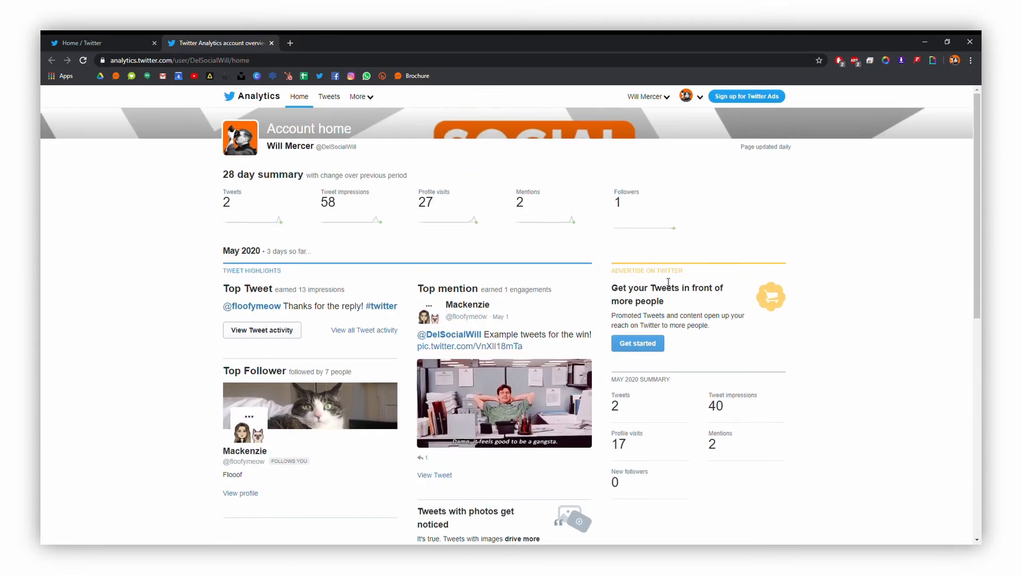
Go to the Tweet activity page, then view and close the example tweet's activity details
left_click(328, 96)
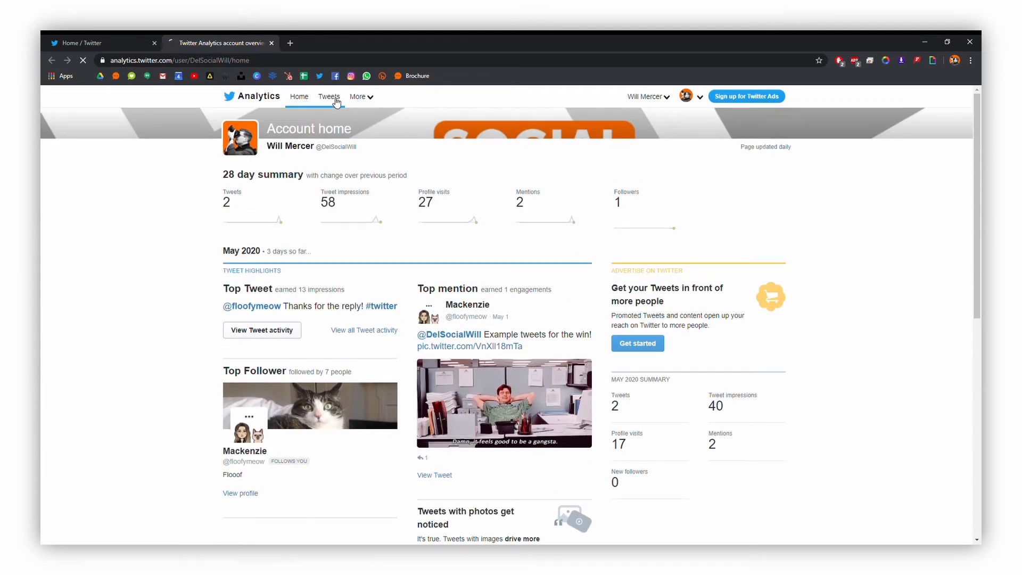
left_click(328, 97)
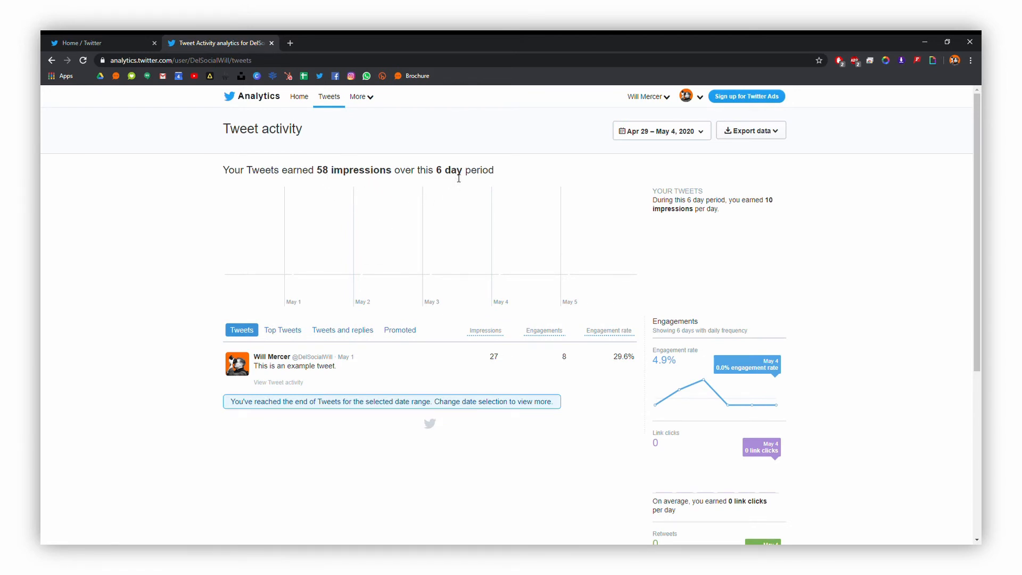
mouse_move(486, 330)
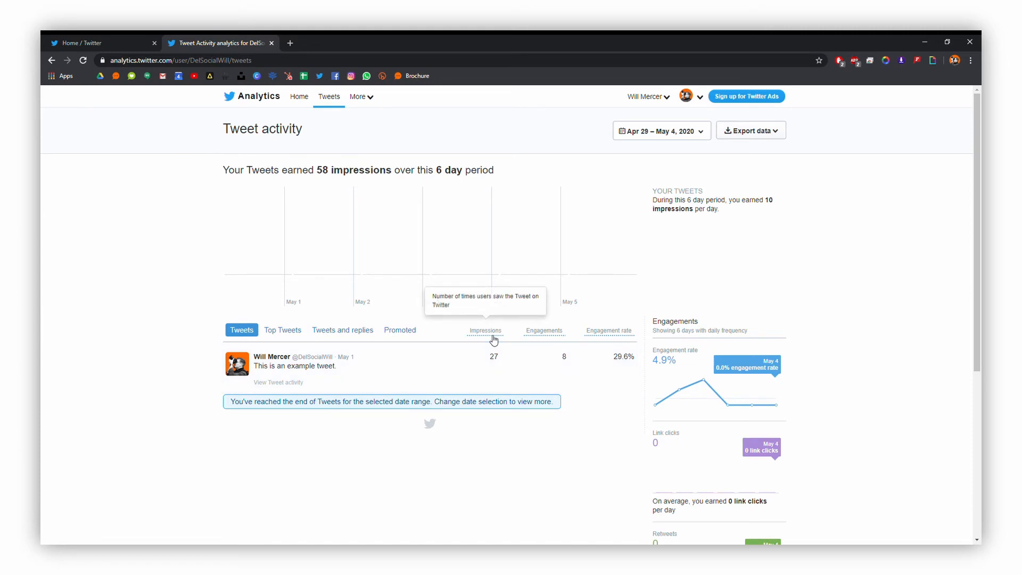
mouse_move(558, 336)
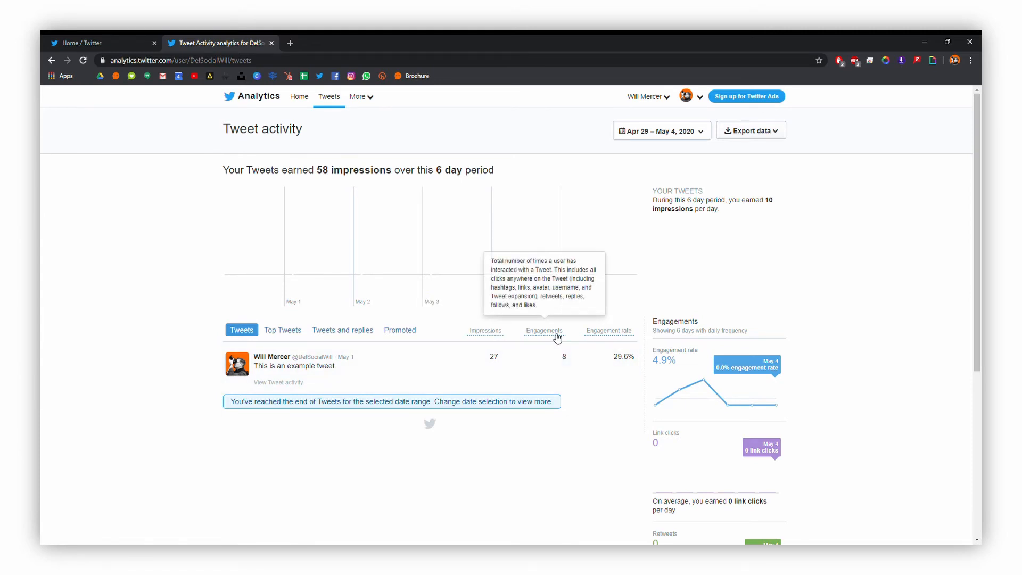
mouse_move(608, 332)
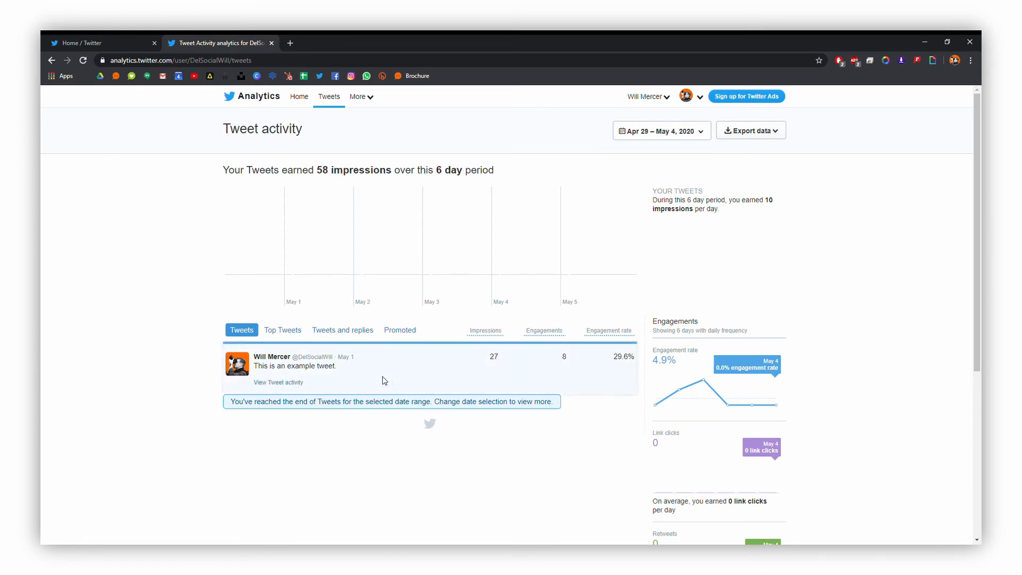
left_click(277, 382)
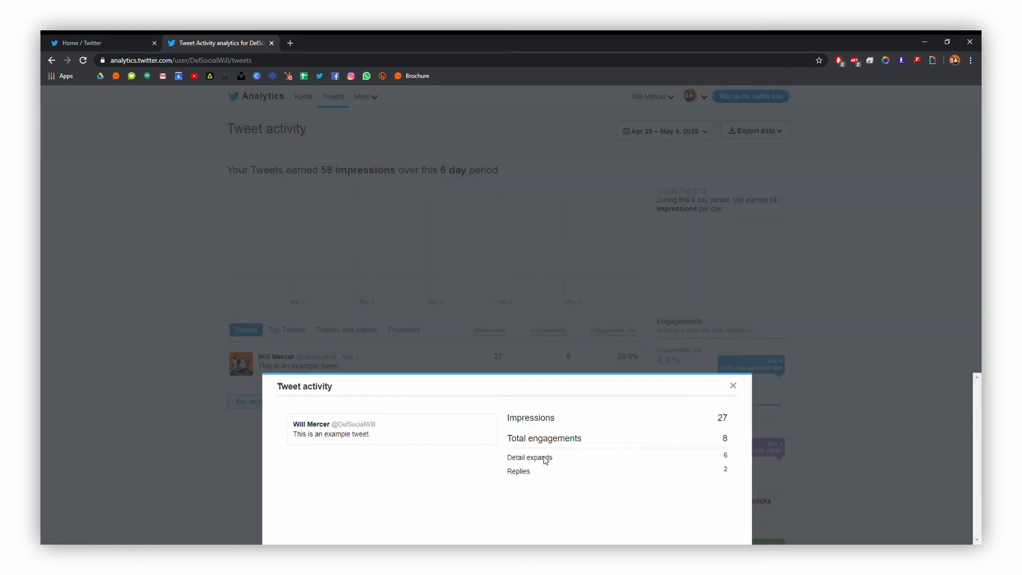
left_click(733, 386)
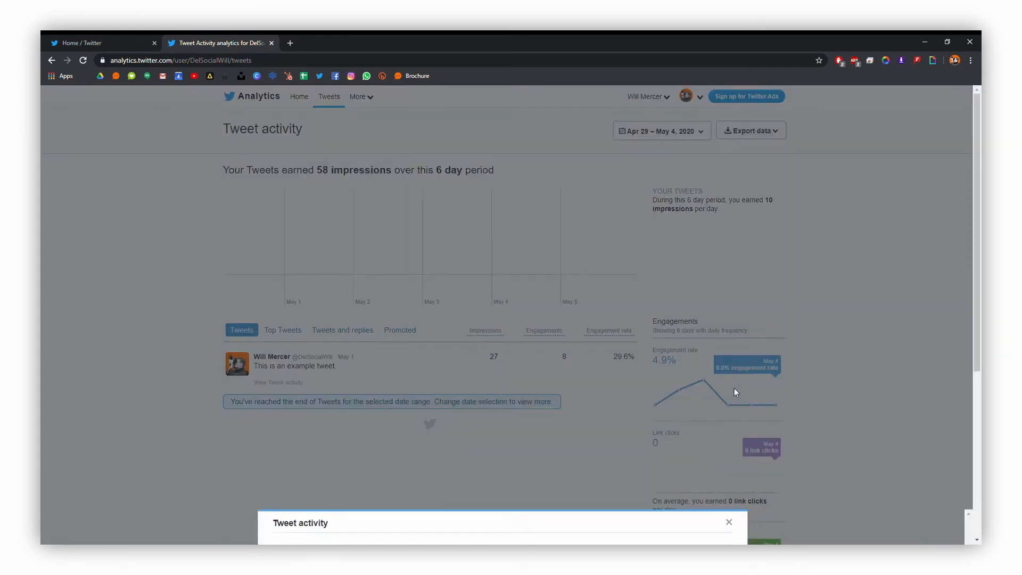
Switch from Top Tweets to Tweets and replies, showing the 14-impression reply
left_click(728, 523)
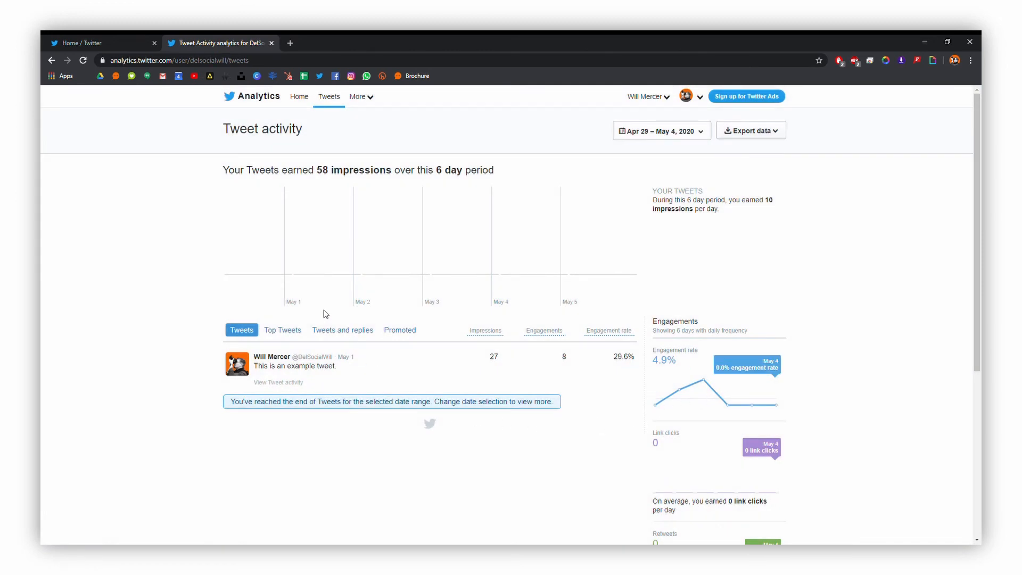
mouse_move(300, 337)
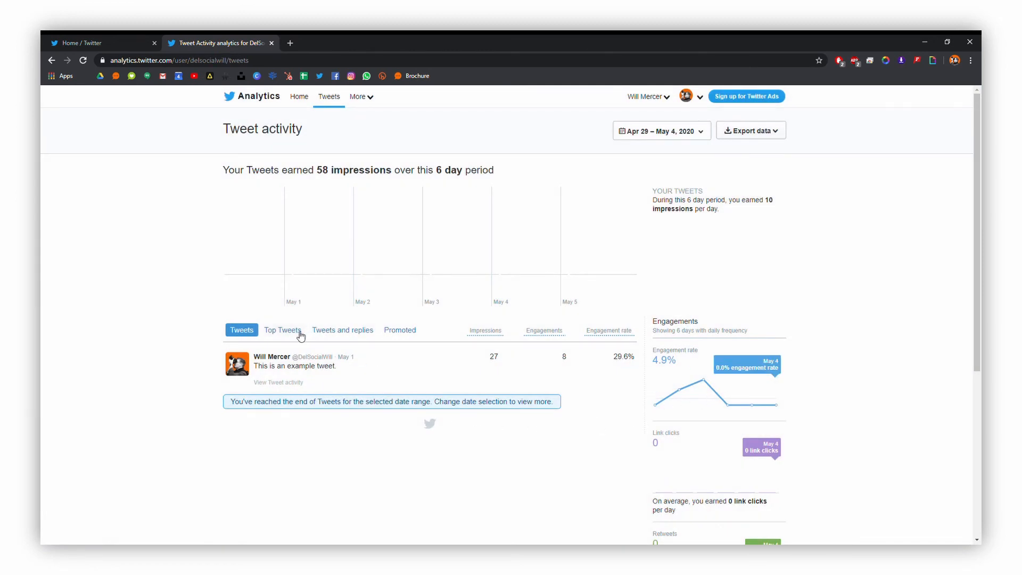
left_click(283, 330)
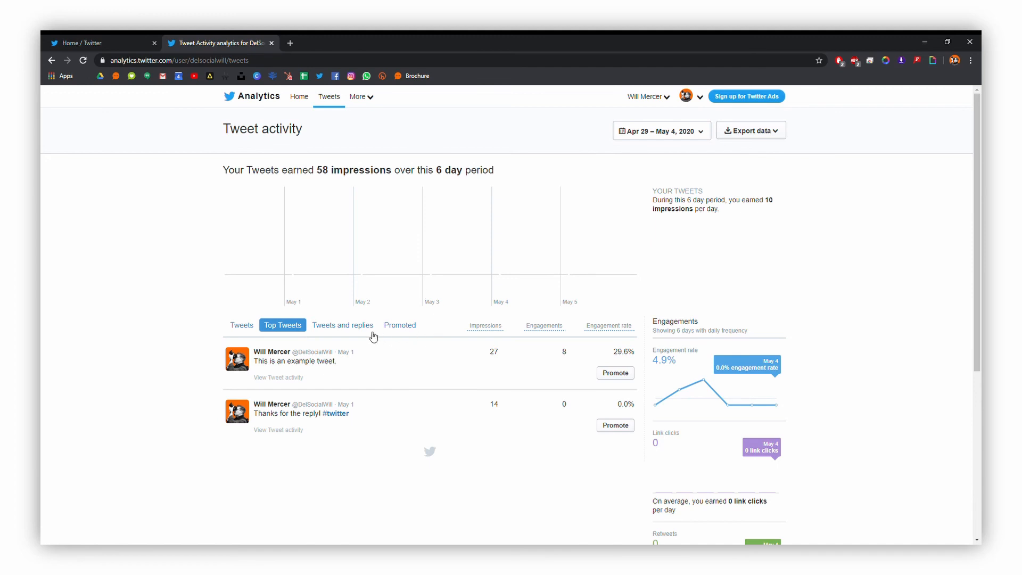
mouse_move(353, 330)
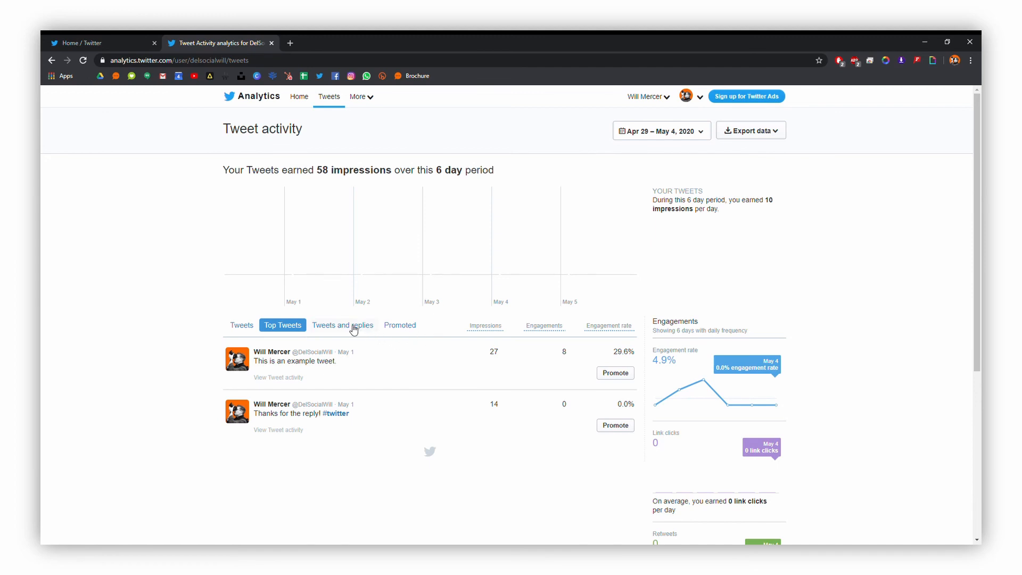
left_click(342, 326)
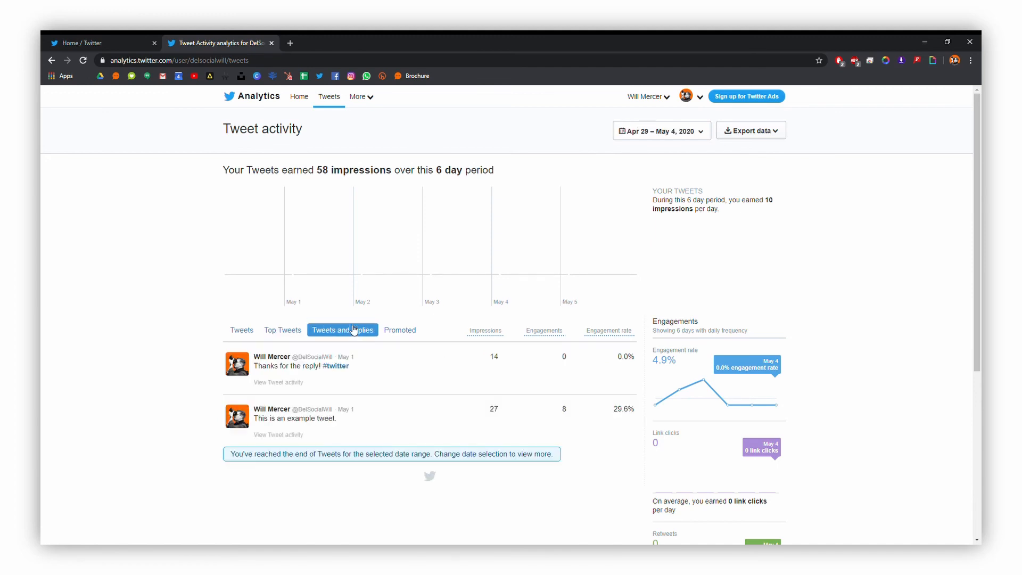